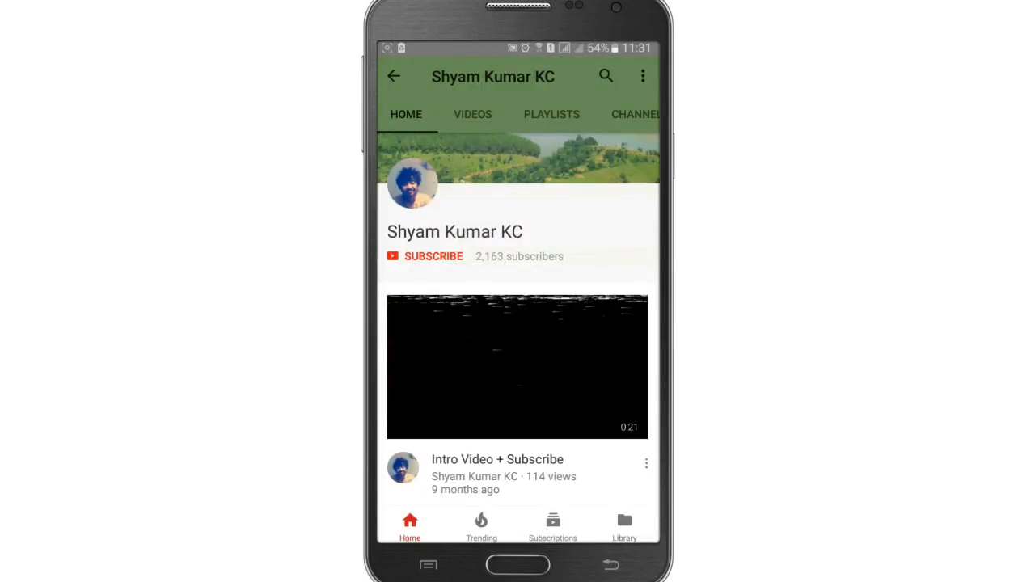
pyautogui.moveTo(598, 310)
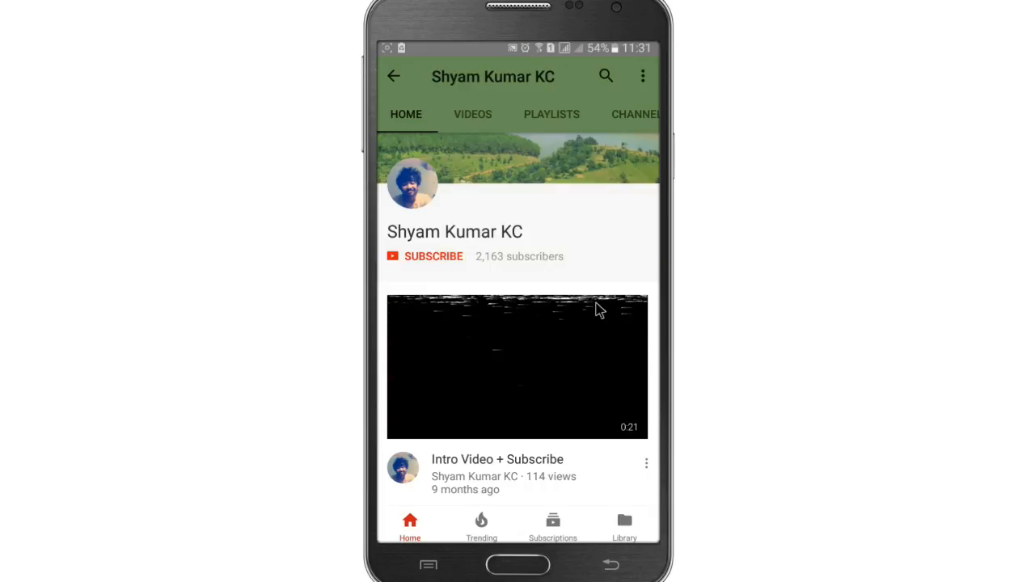
# Subscribe to the channel and turn on upload notifications via the bell
pyautogui.click(433, 256)
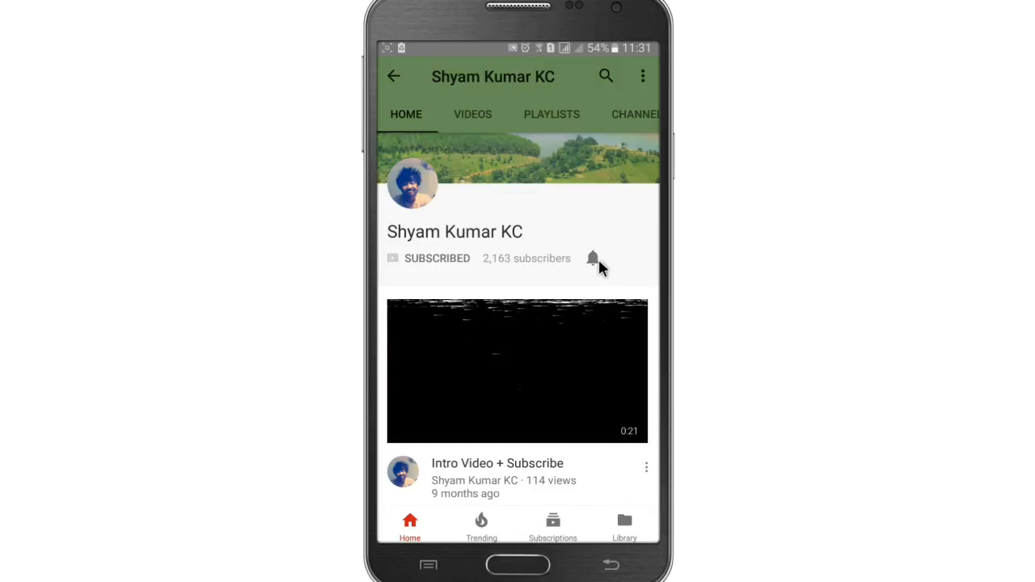
pyautogui.click(592, 258)
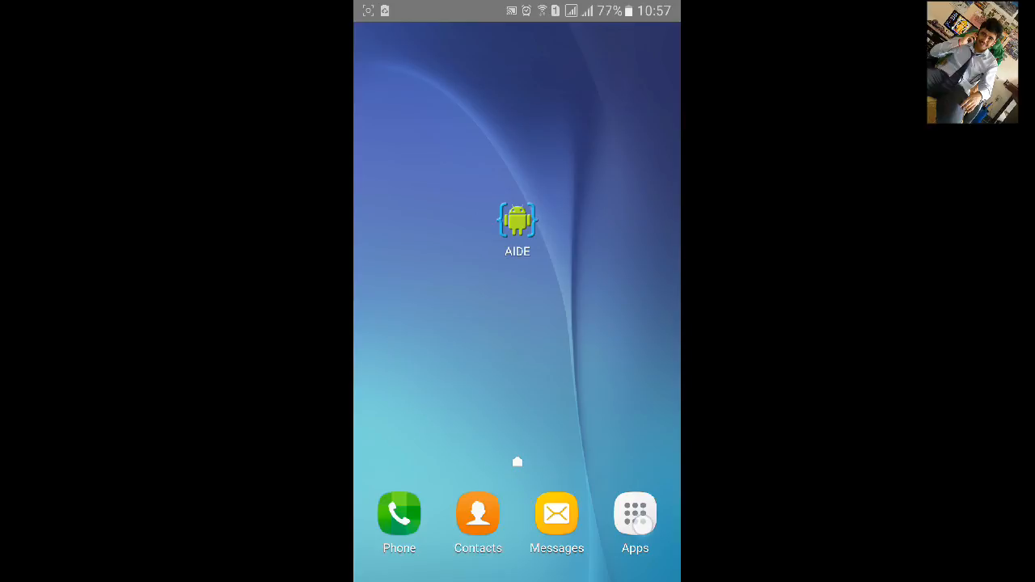
# Open Google Play Store from the app drawer
pyautogui.click(634, 514)
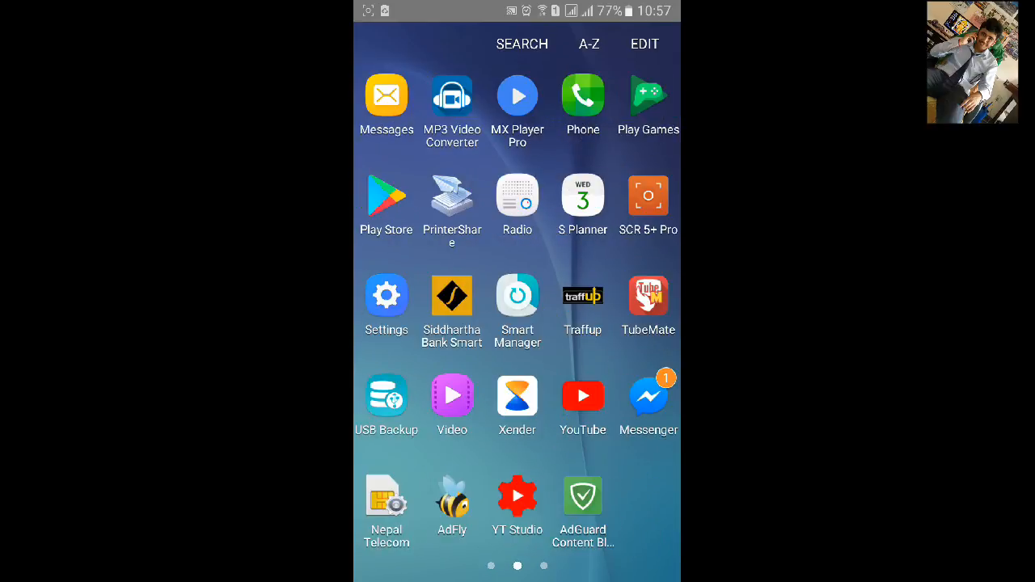
pyautogui.click(385, 196)
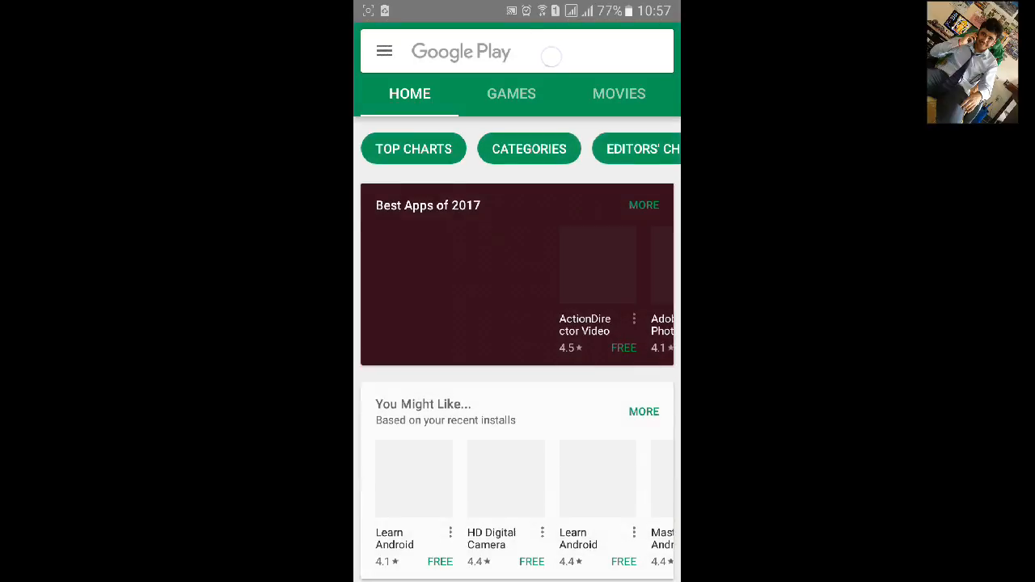
# Search Play Store for 'aide' and view the AIDE- IDE for Android Java C++ listing
pyautogui.write('aude')
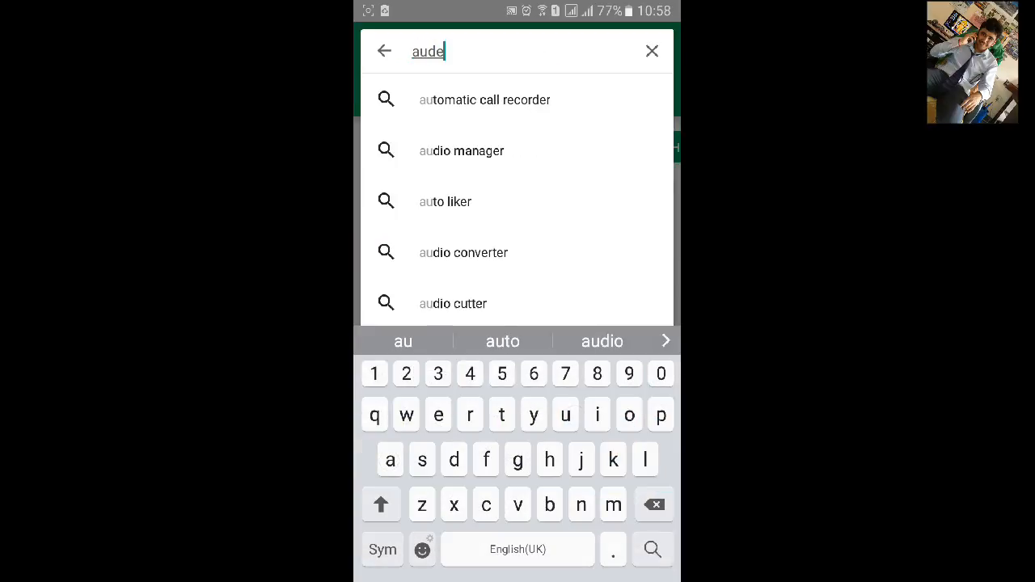
pyautogui.press('BackSpace')
pyautogui.write('i')
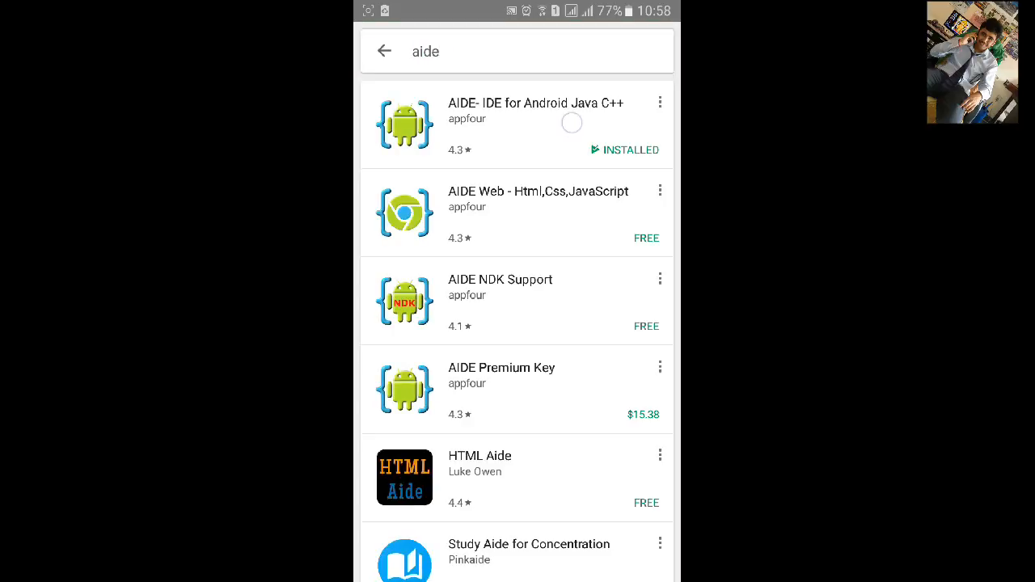
pyautogui.click(534, 121)
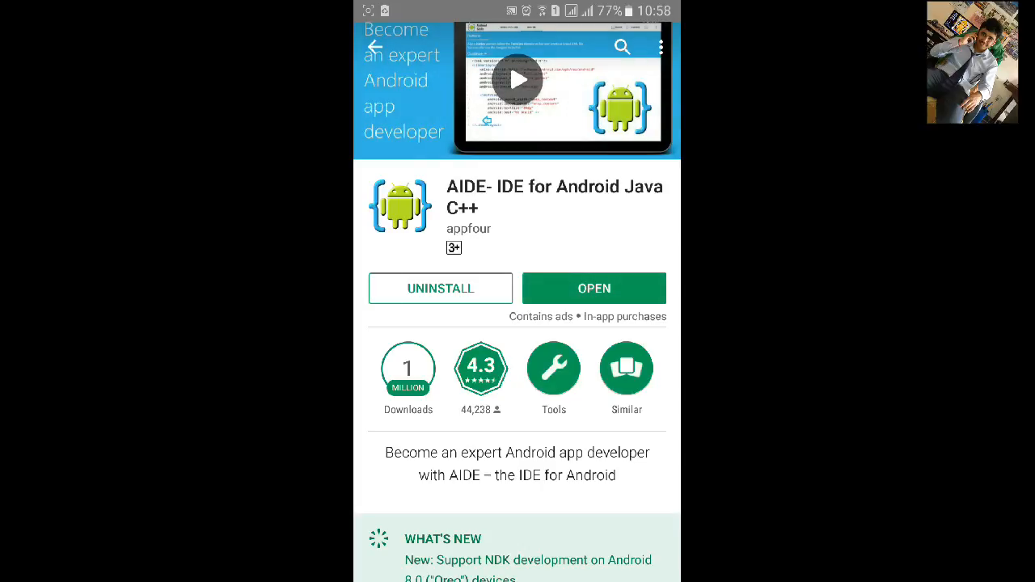
pyautogui.scroll(-3)
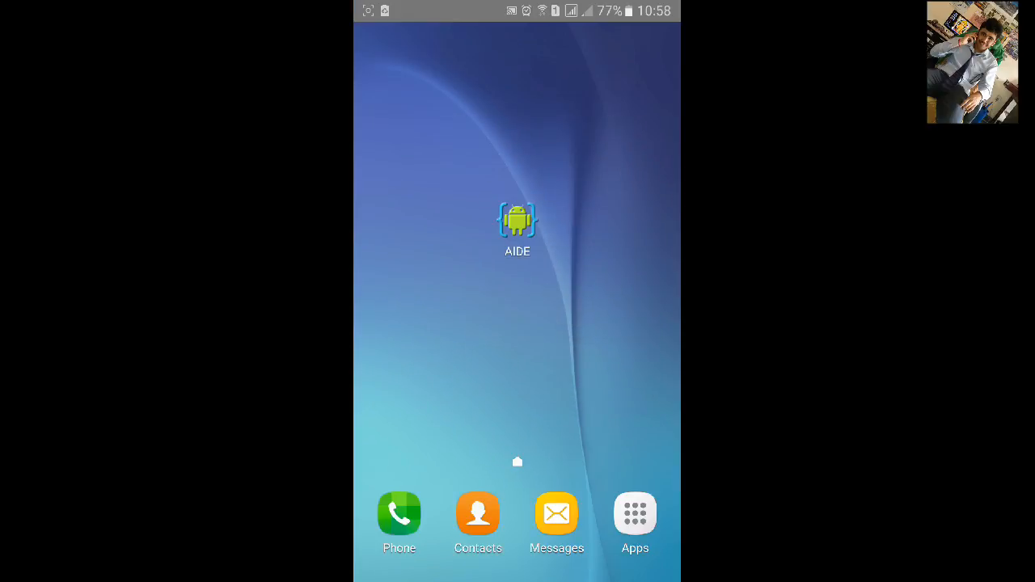
# Launch Chrome from the app drawer to its Google new-tab page
pyautogui.click(634, 515)
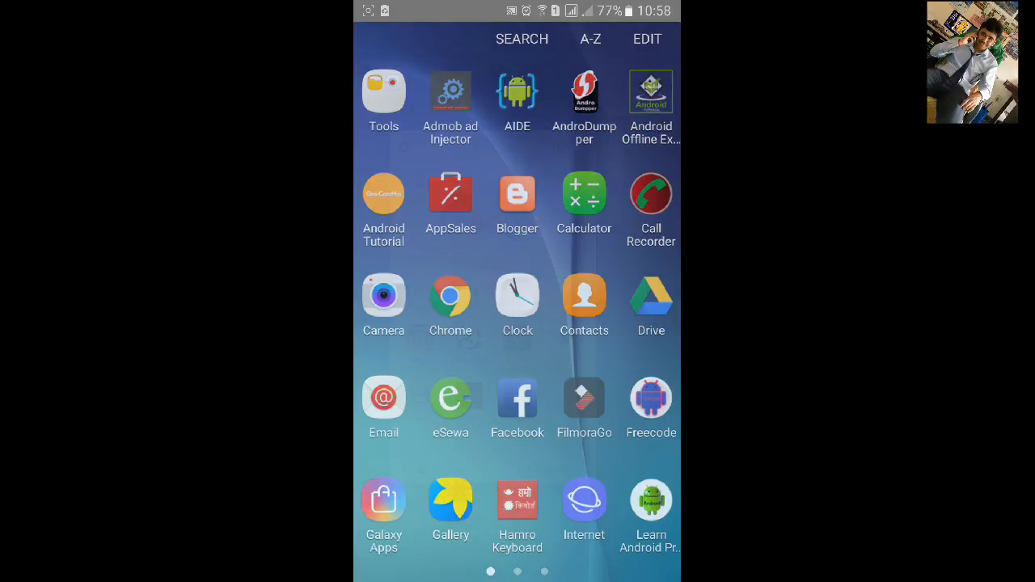
pyautogui.click(450, 295)
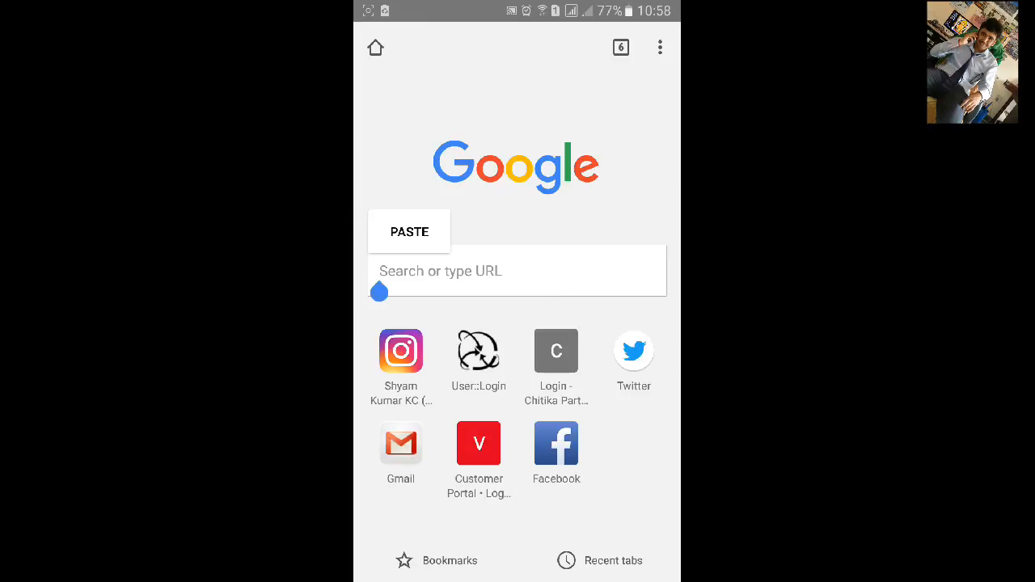
# Paste the copied adf.ly link into Chrome's address bar and load it
pyautogui.click(409, 233)
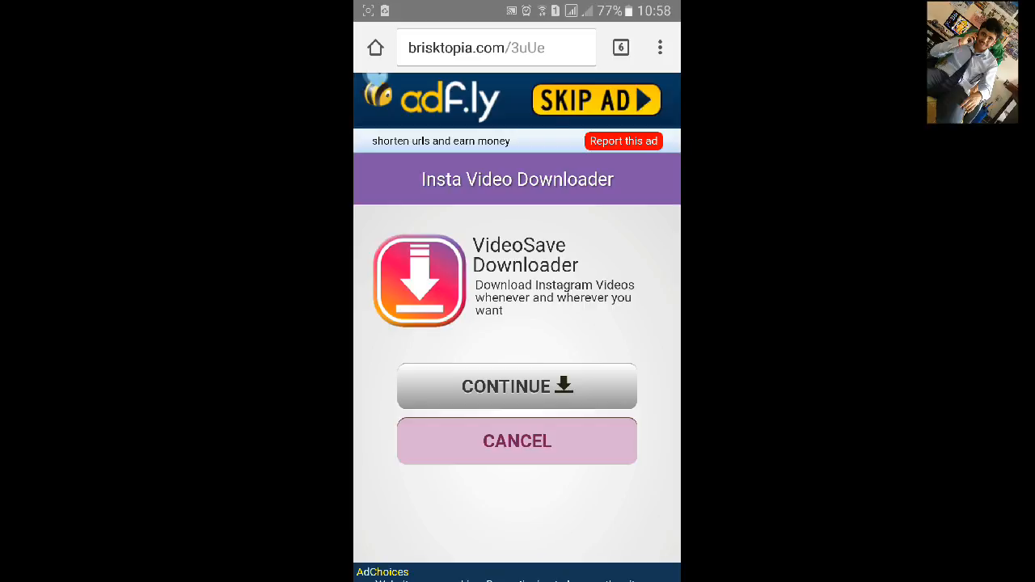
# Skip the advert so the link continues to the Select an account prompt
pyautogui.click(584, 113)
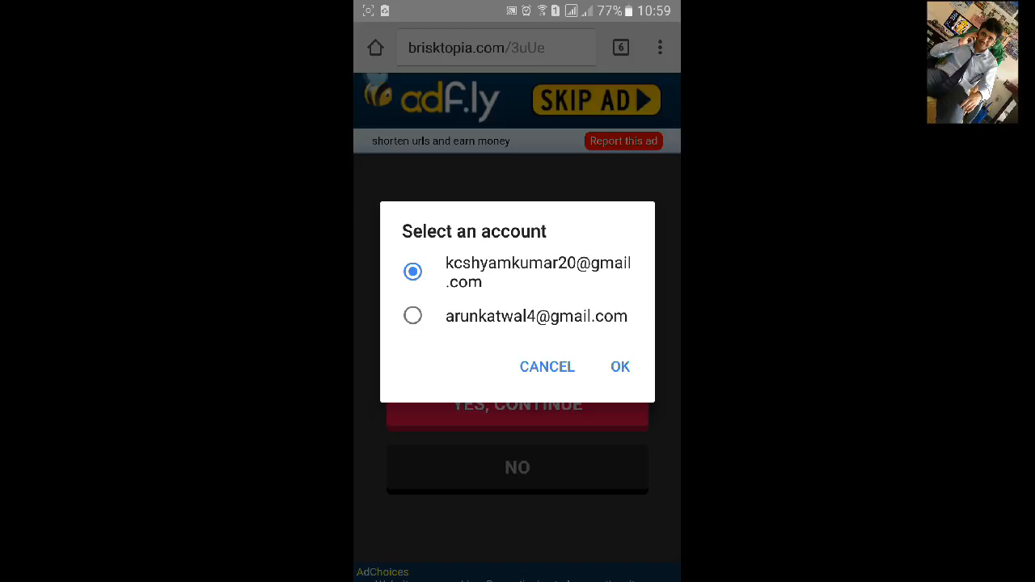
# Choose the first Google account and confirm so the AIDE APK opens in Google Drive
pyautogui.click(622, 366)
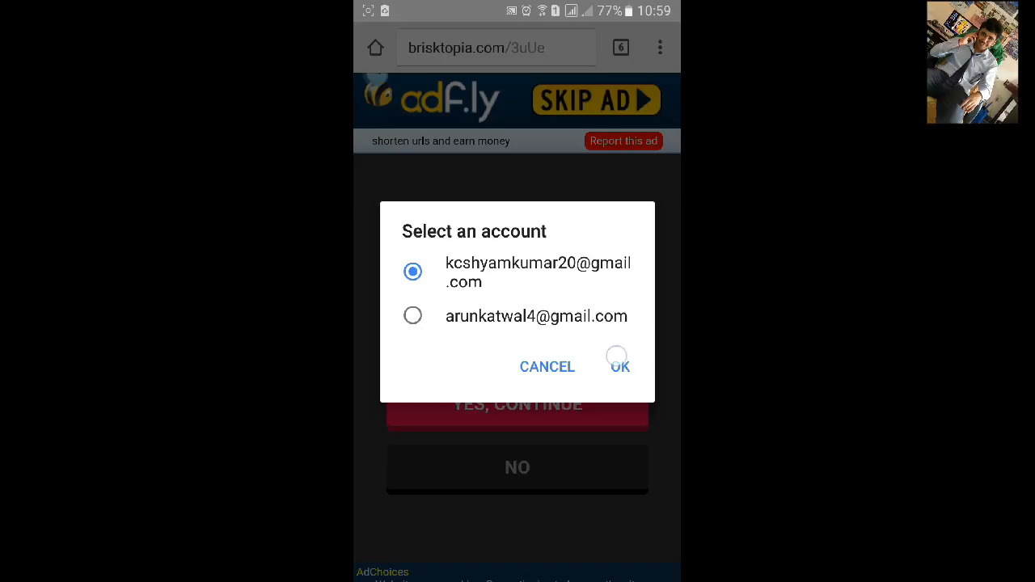
pyautogui.click(620, 366)
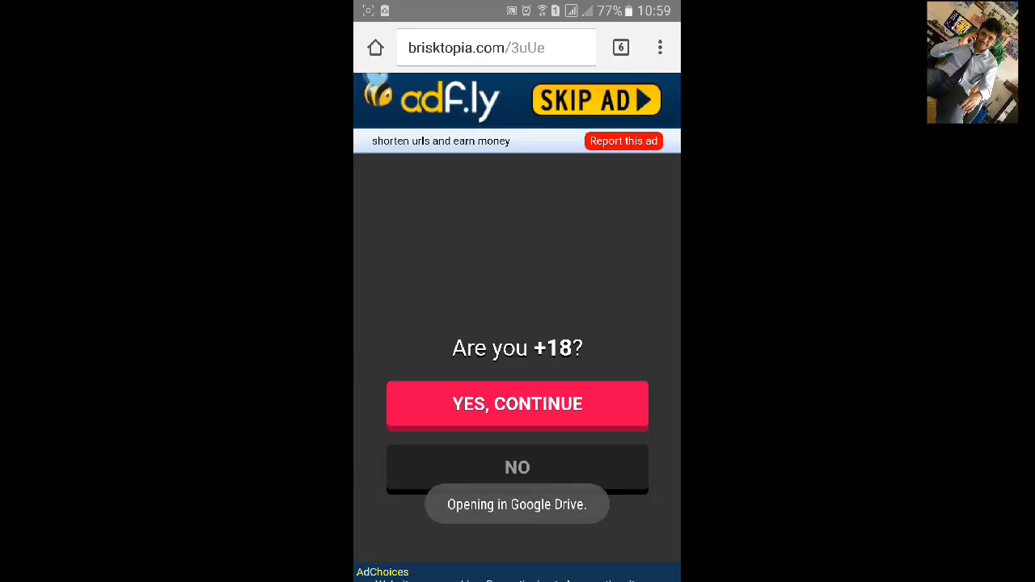
pyautogui.click(518, 404)
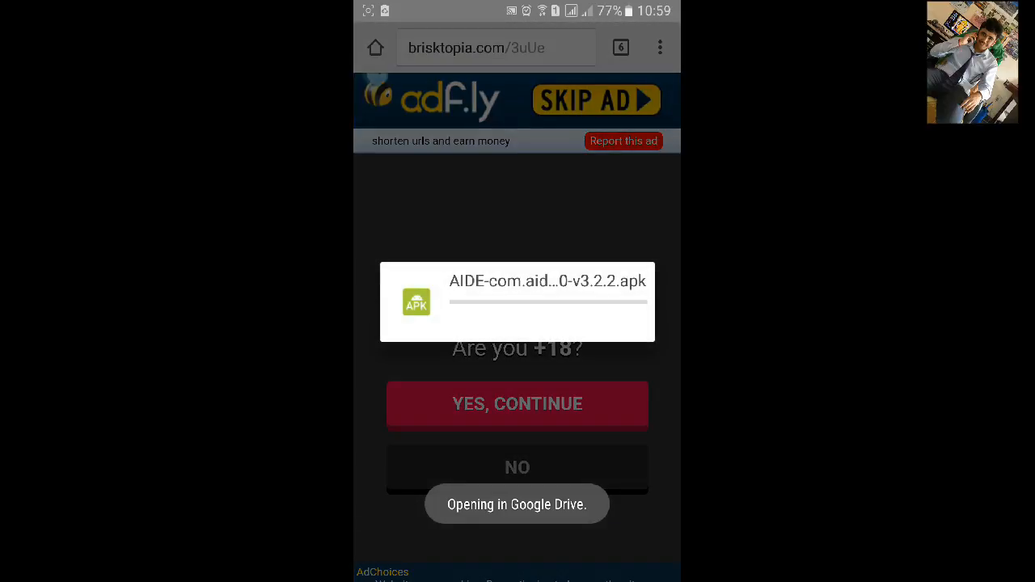